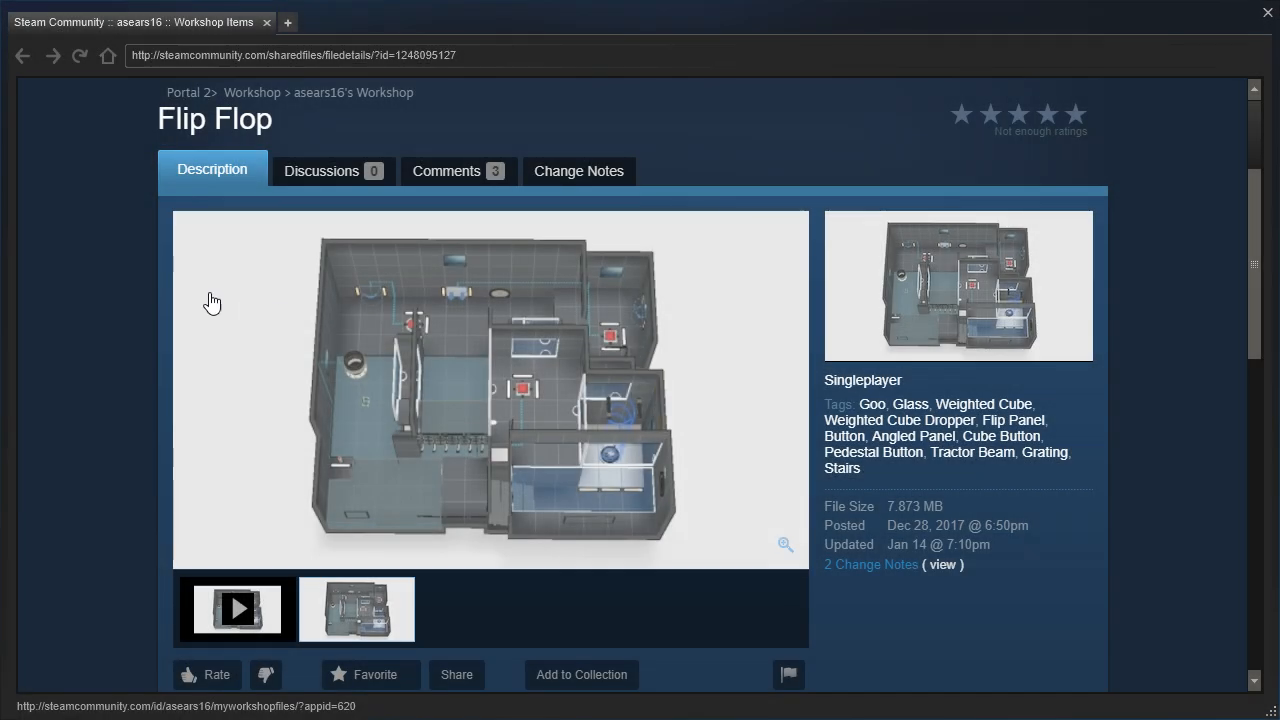
mouse_move(128, 332)
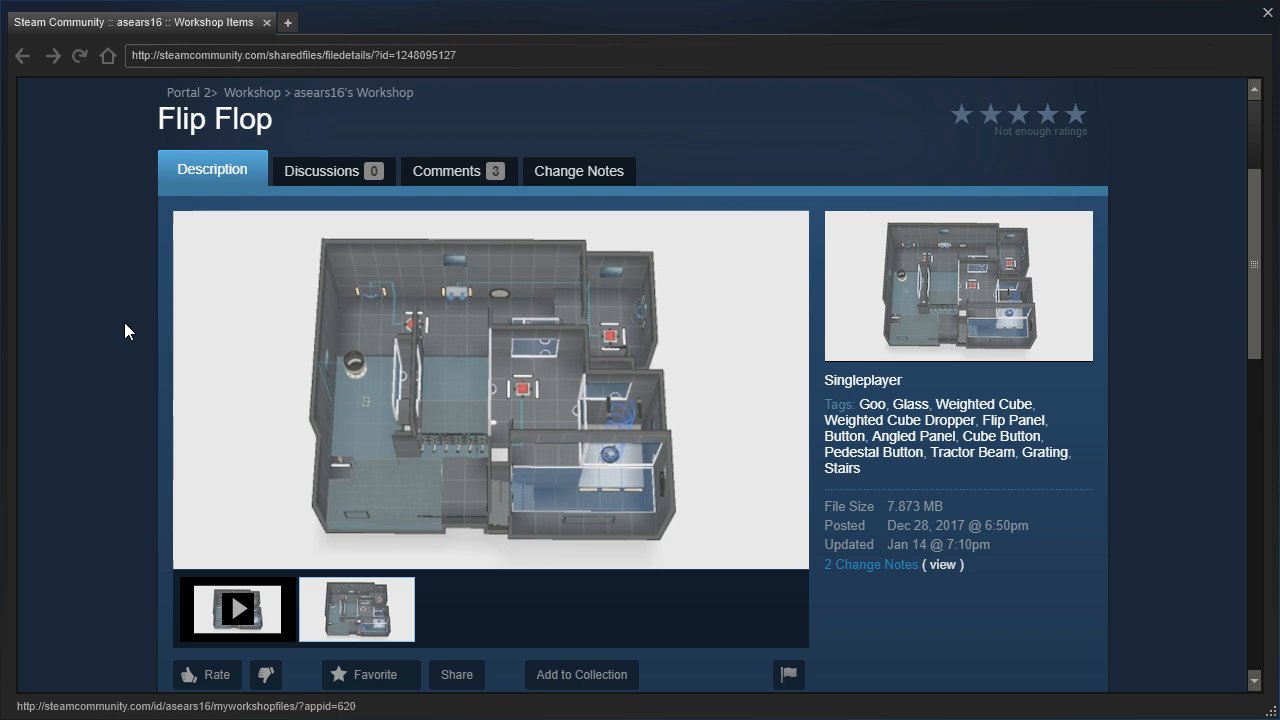
mouse_move(156, 332)
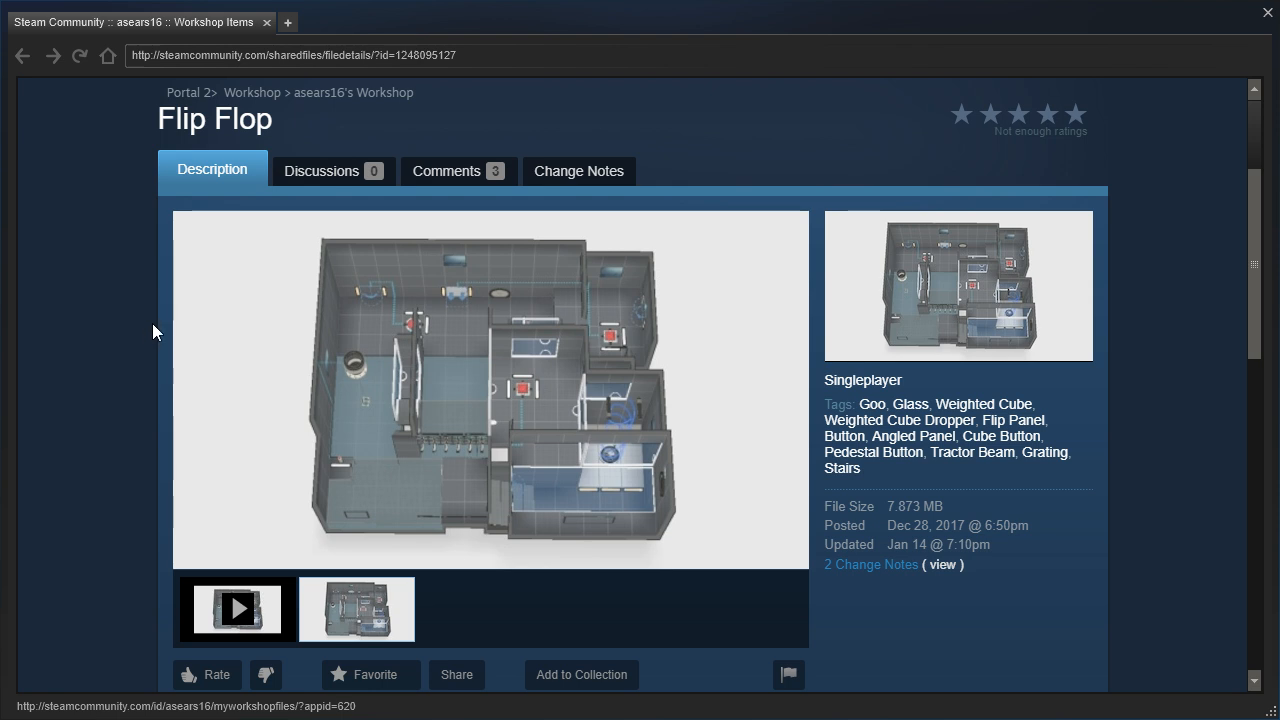
Scroll the Flip Flop workshop page down to its description, collections and comments
scroll(down, 3)
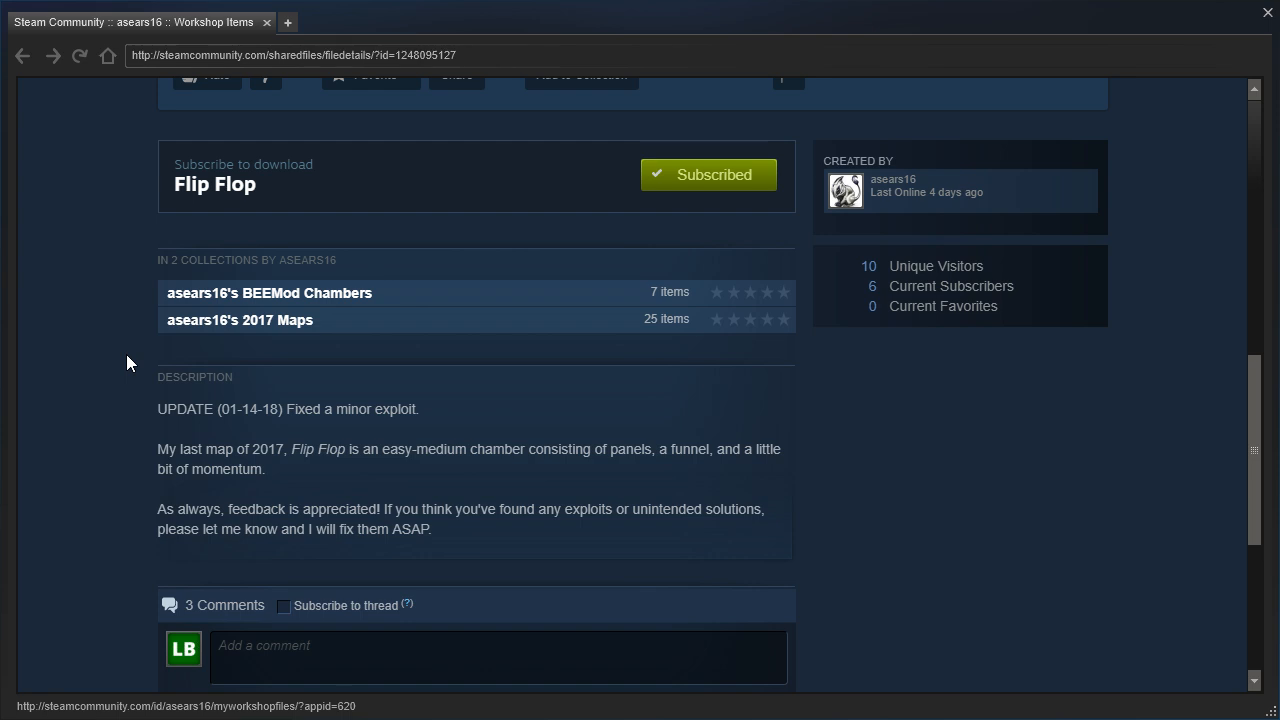
mouse_move(140, 350)
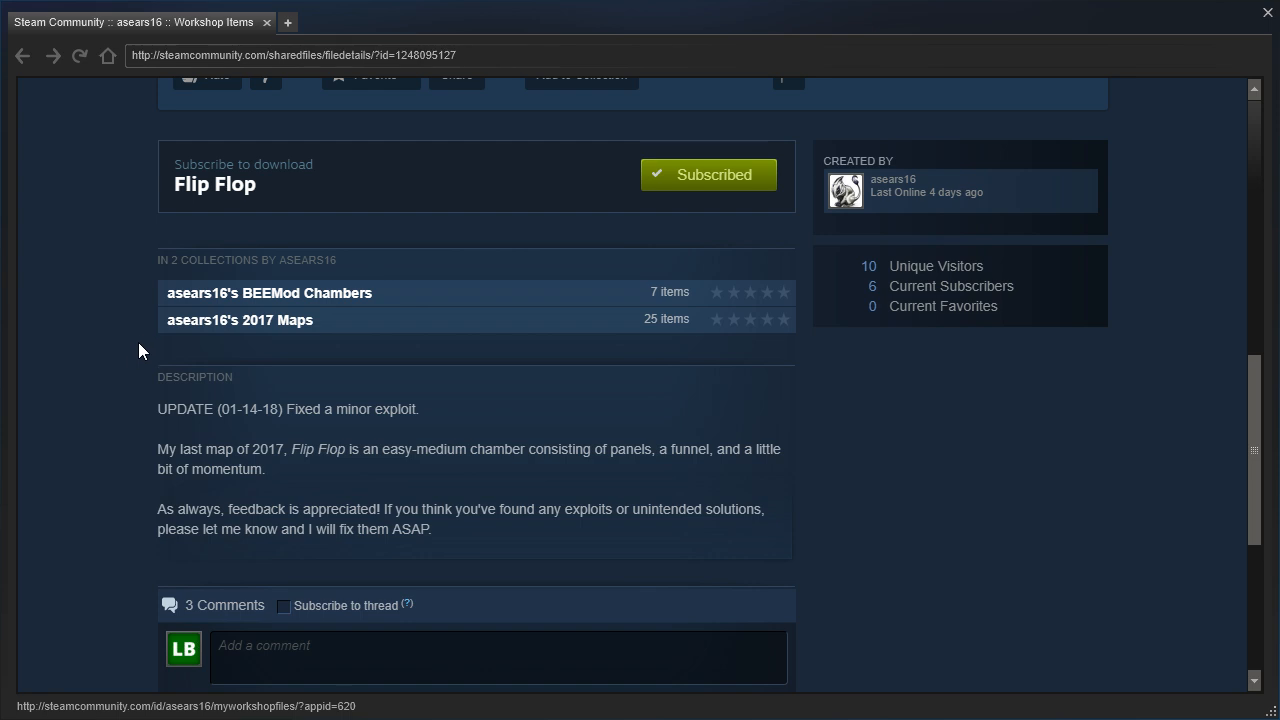
mouse_move(144, 376)
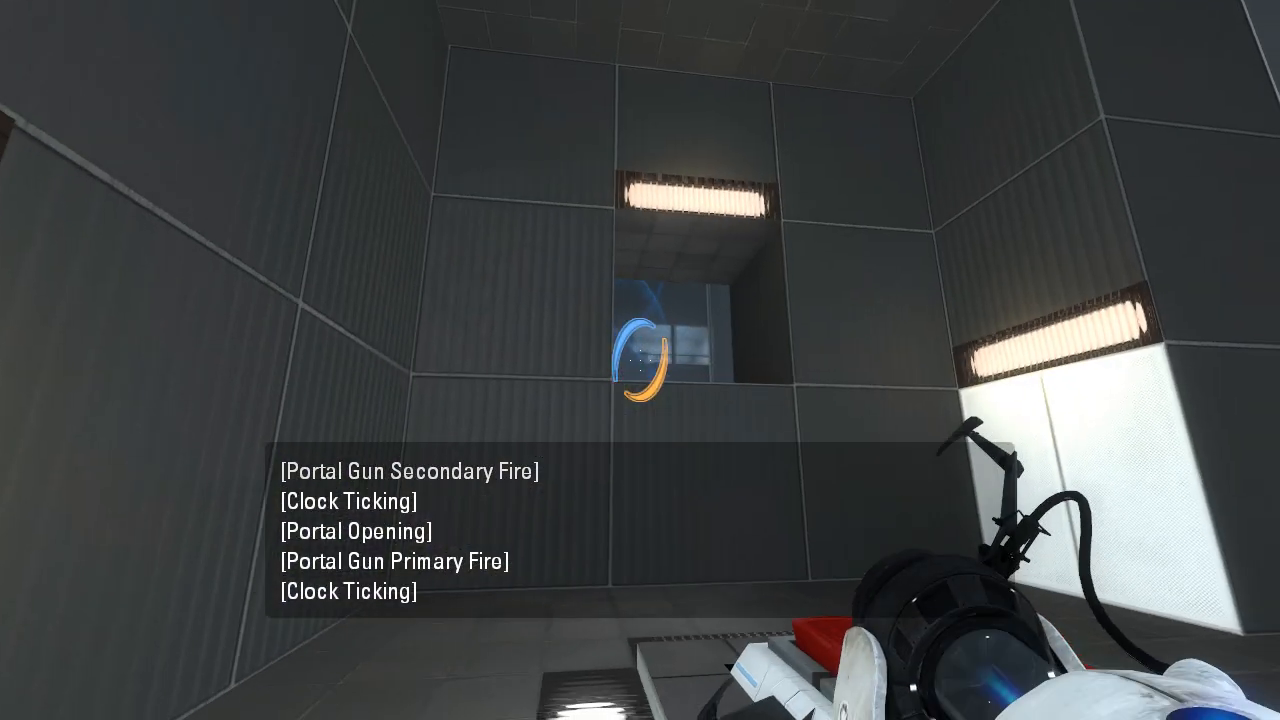
mouse_move(640, 360)
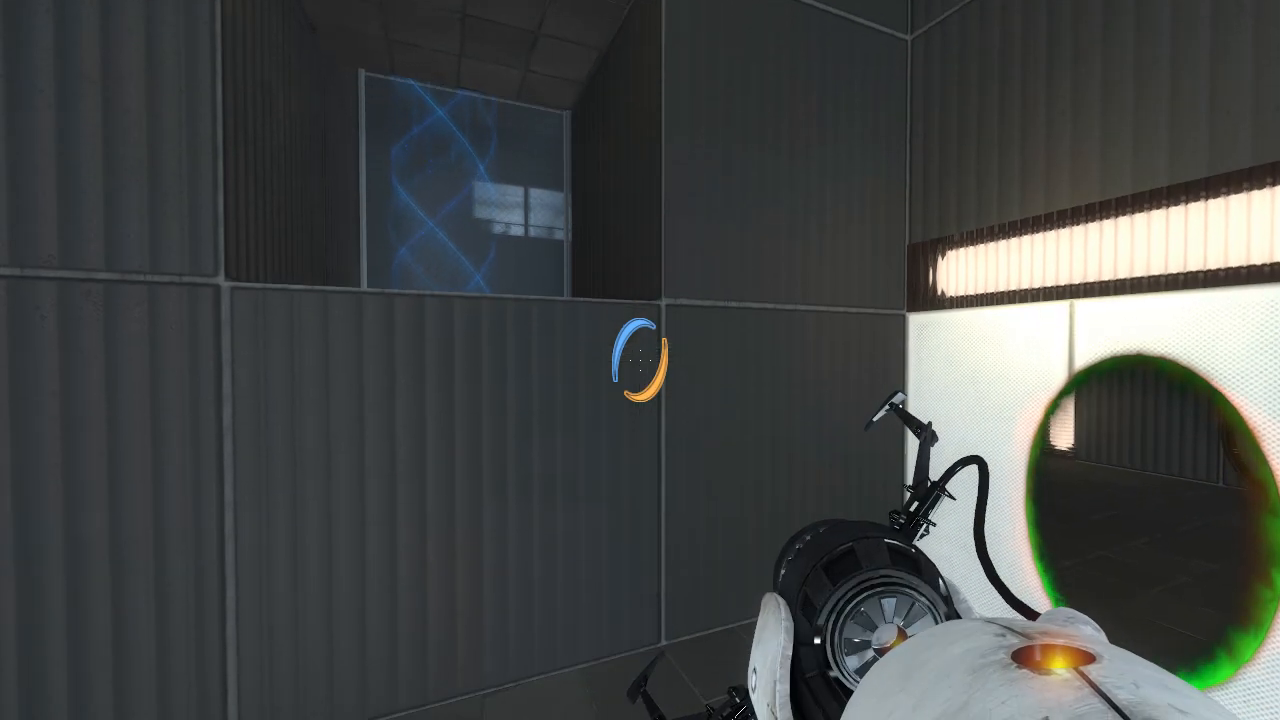
mouse_move(640, 360)
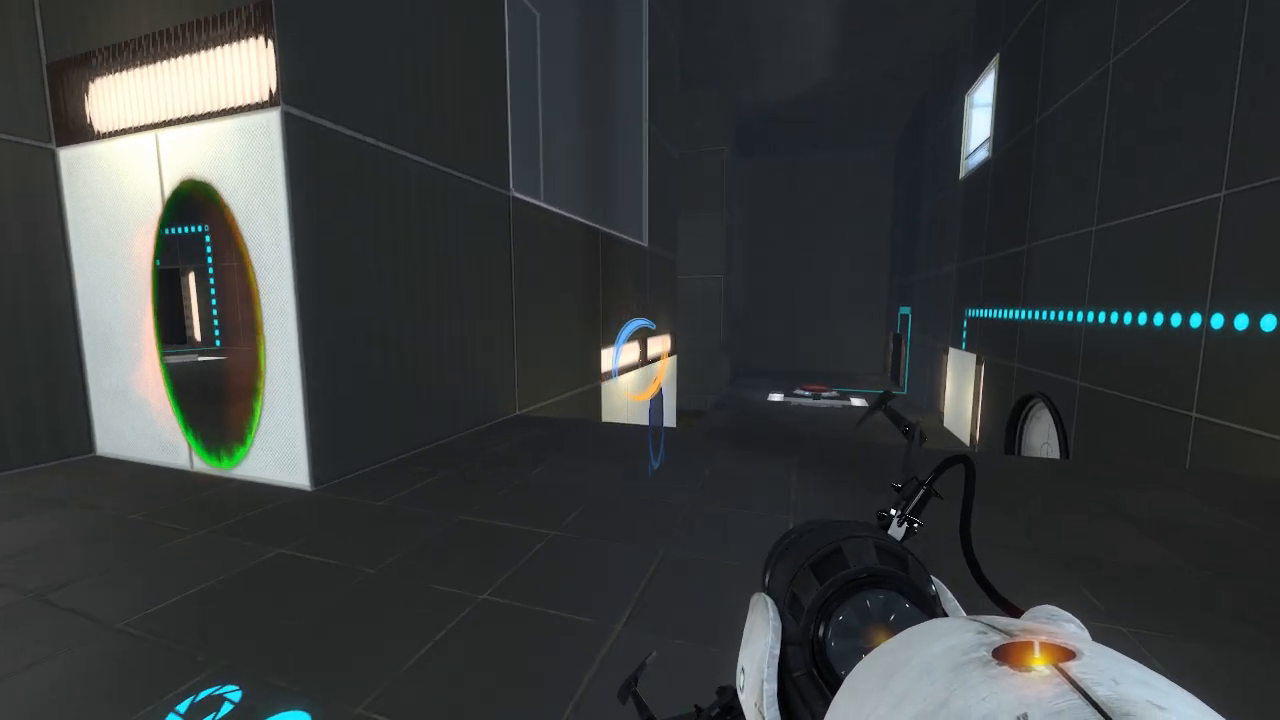
mouse_move(640, 360)
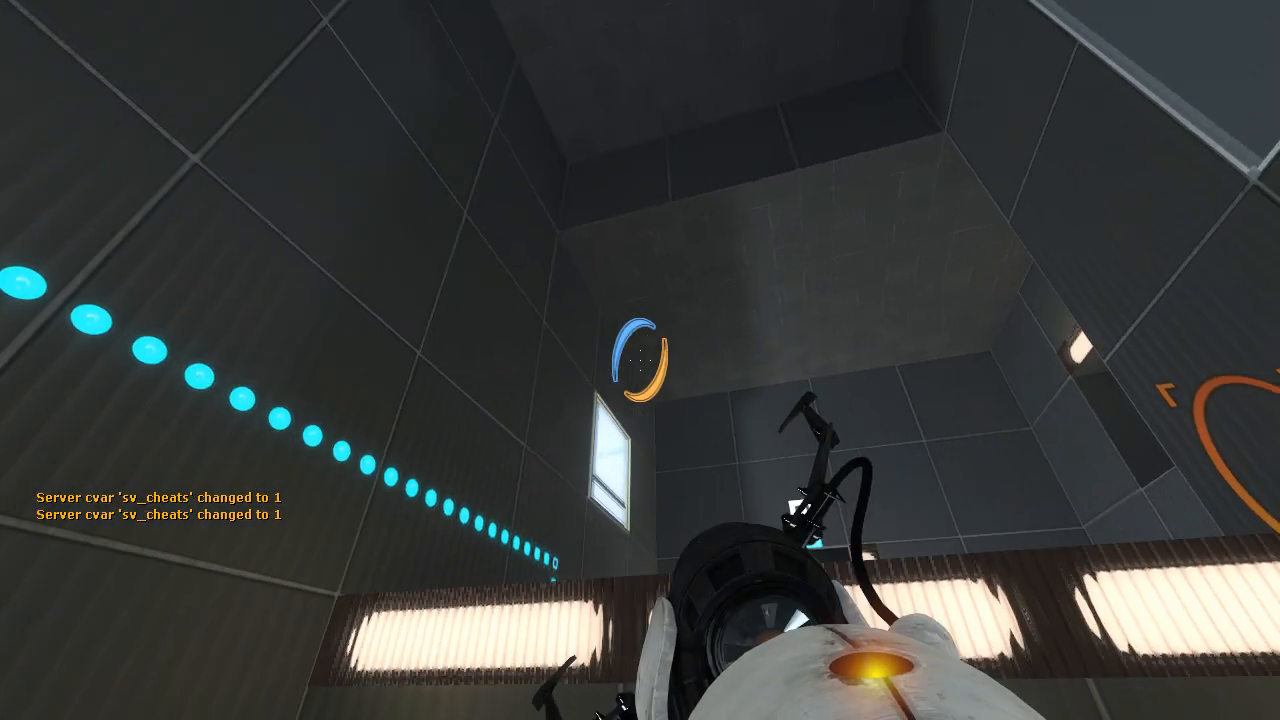
mouse_move(640, 360)
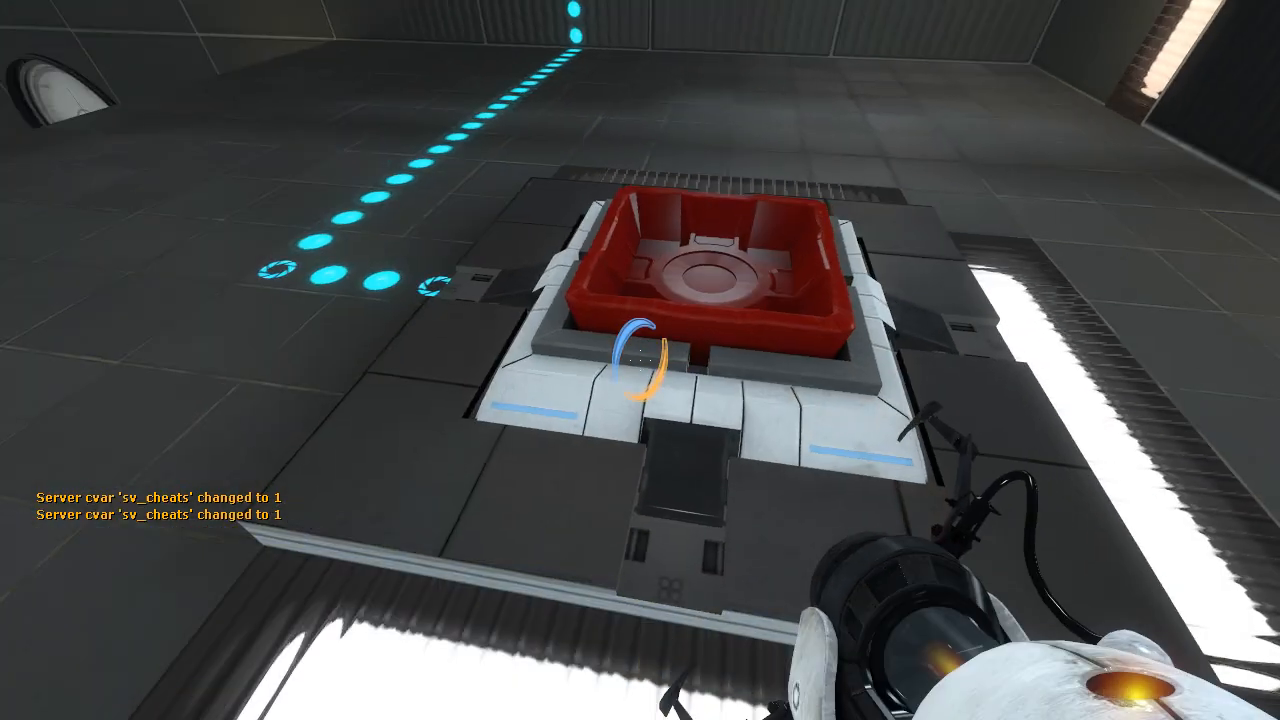
mouse_move(640, 360)
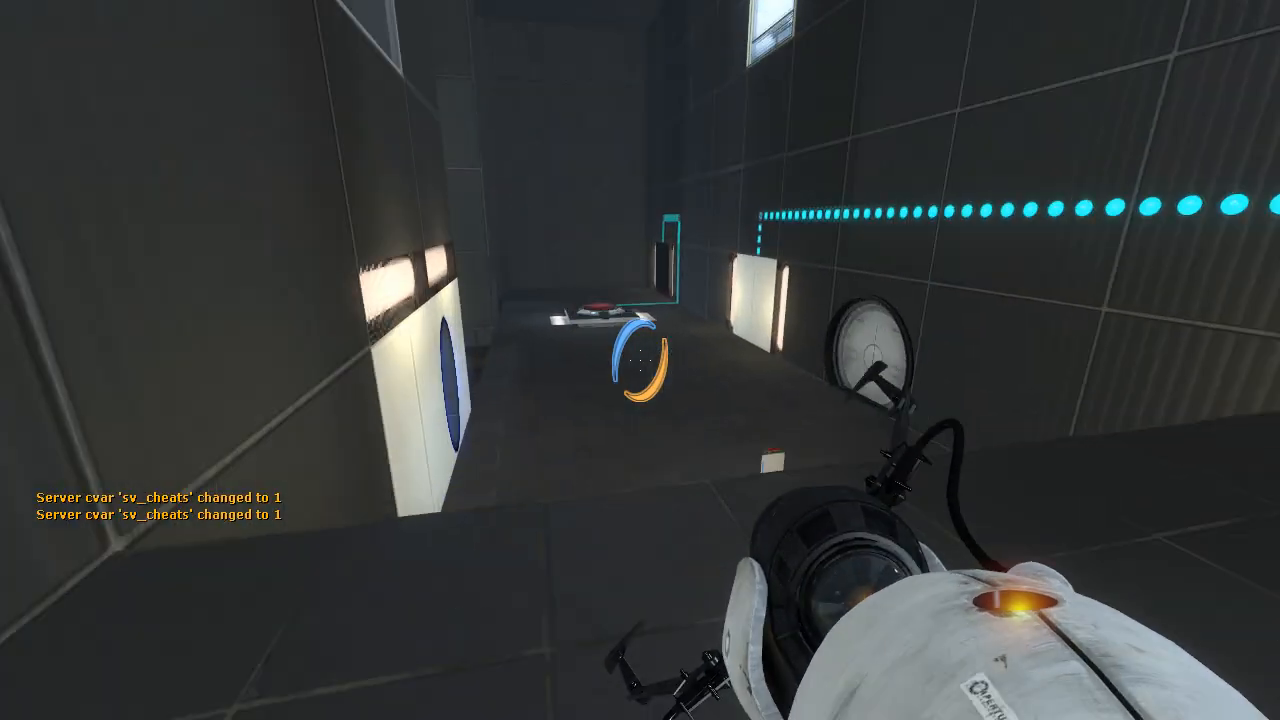
mouse_move(640, 360)
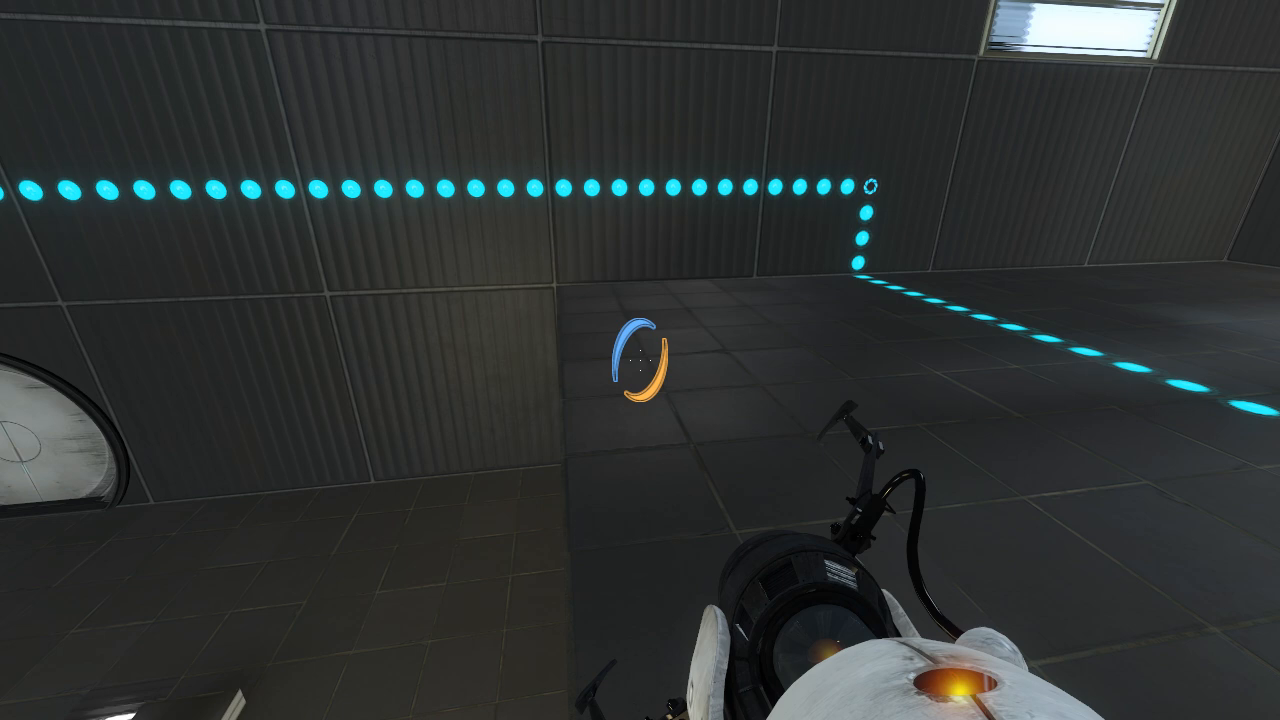
mouse_move(640, 360)
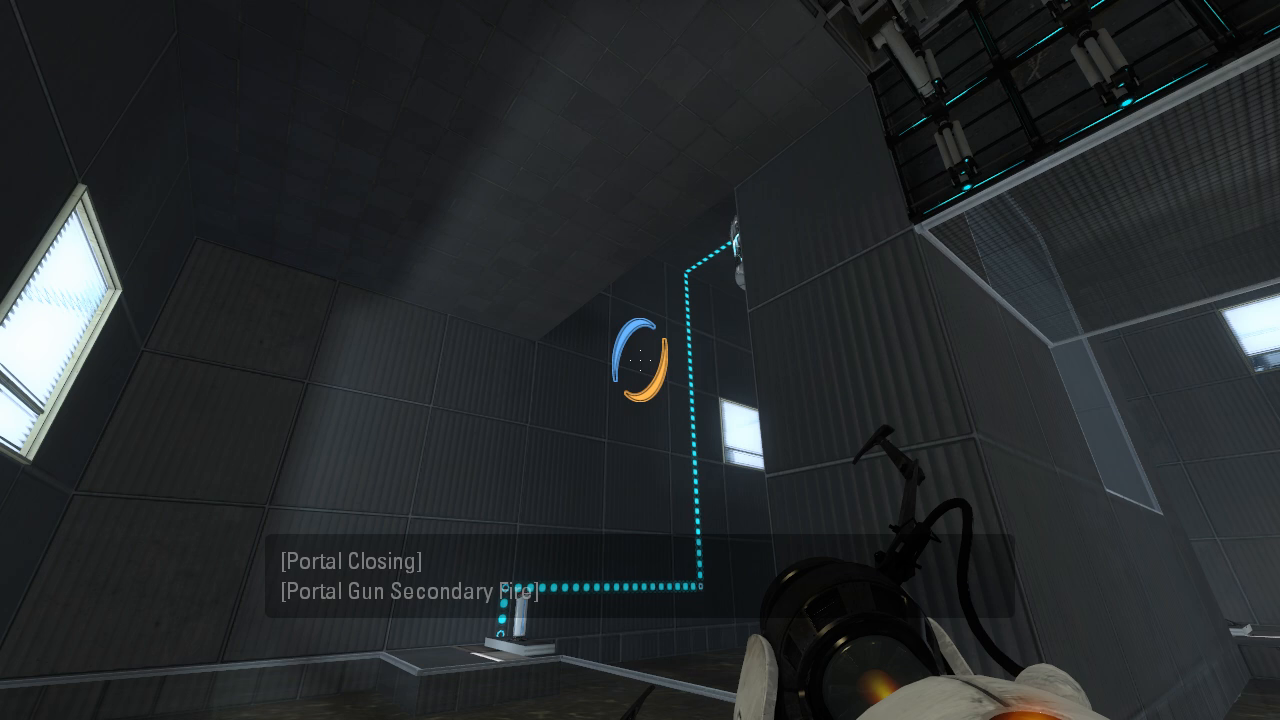
mouse_move(640, 360)
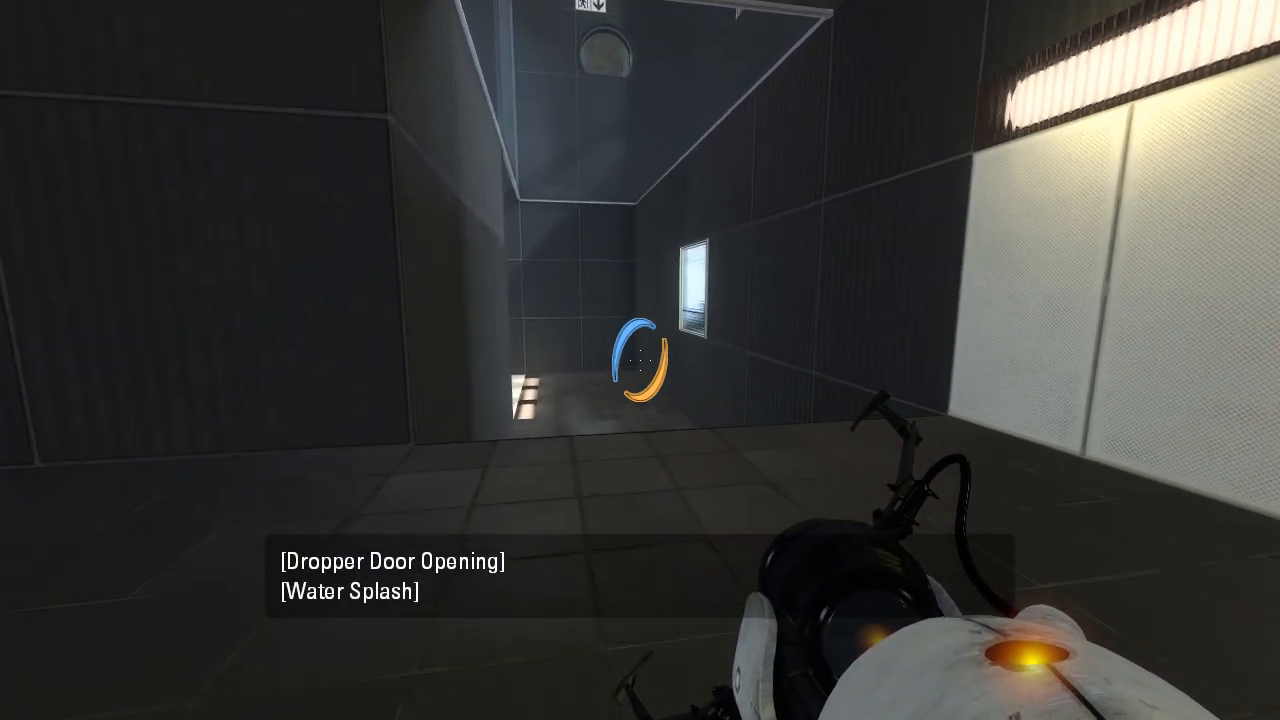
mouse_move(640, 360)
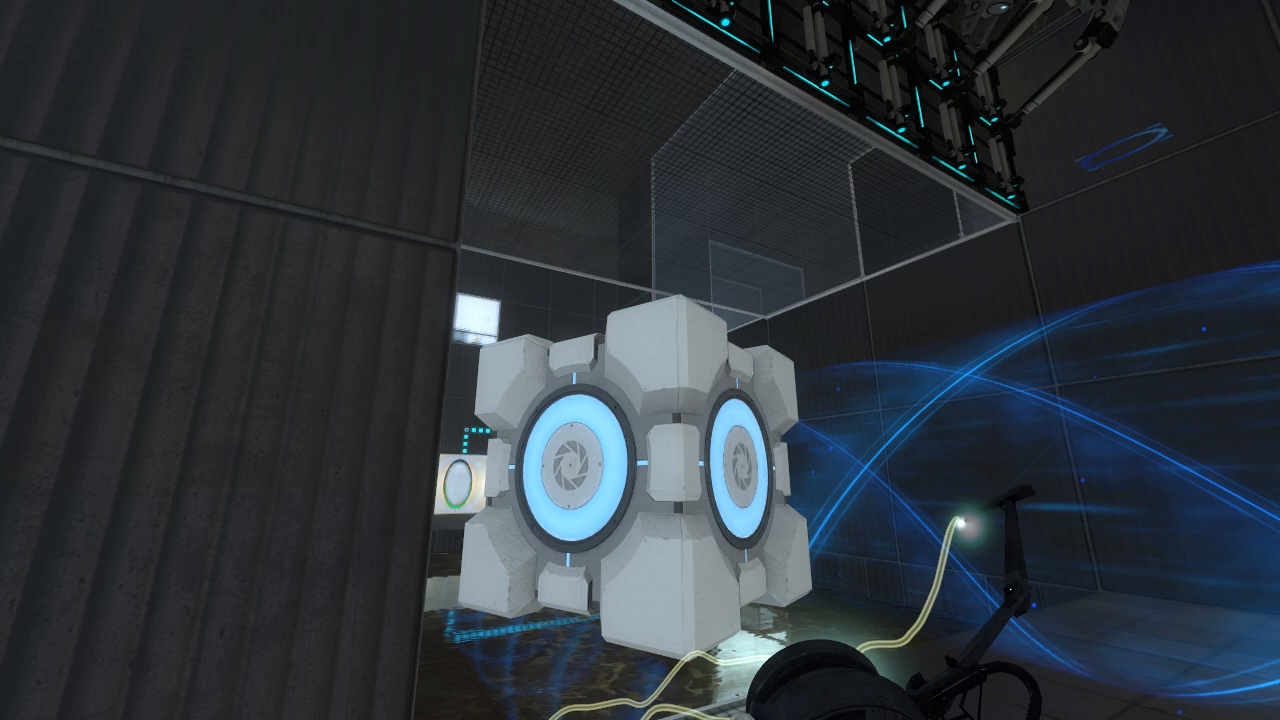
mouse_move(640, 360)
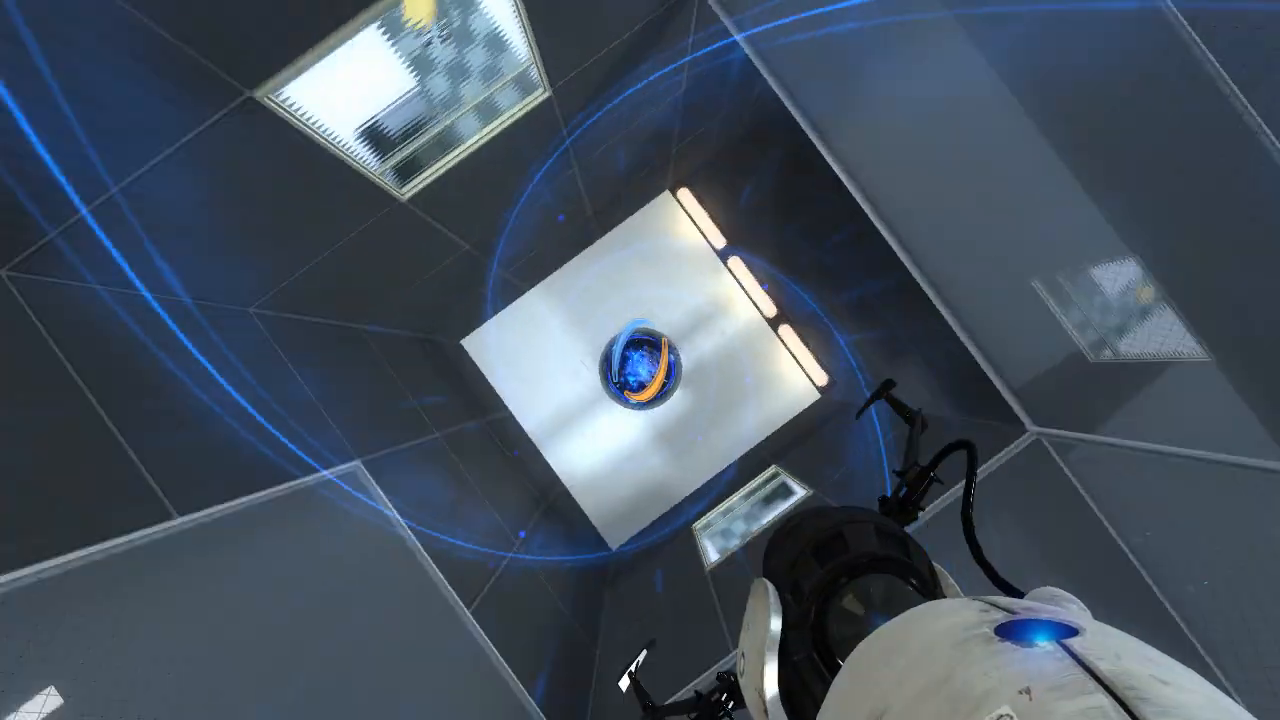
mouse_move(640, 360)
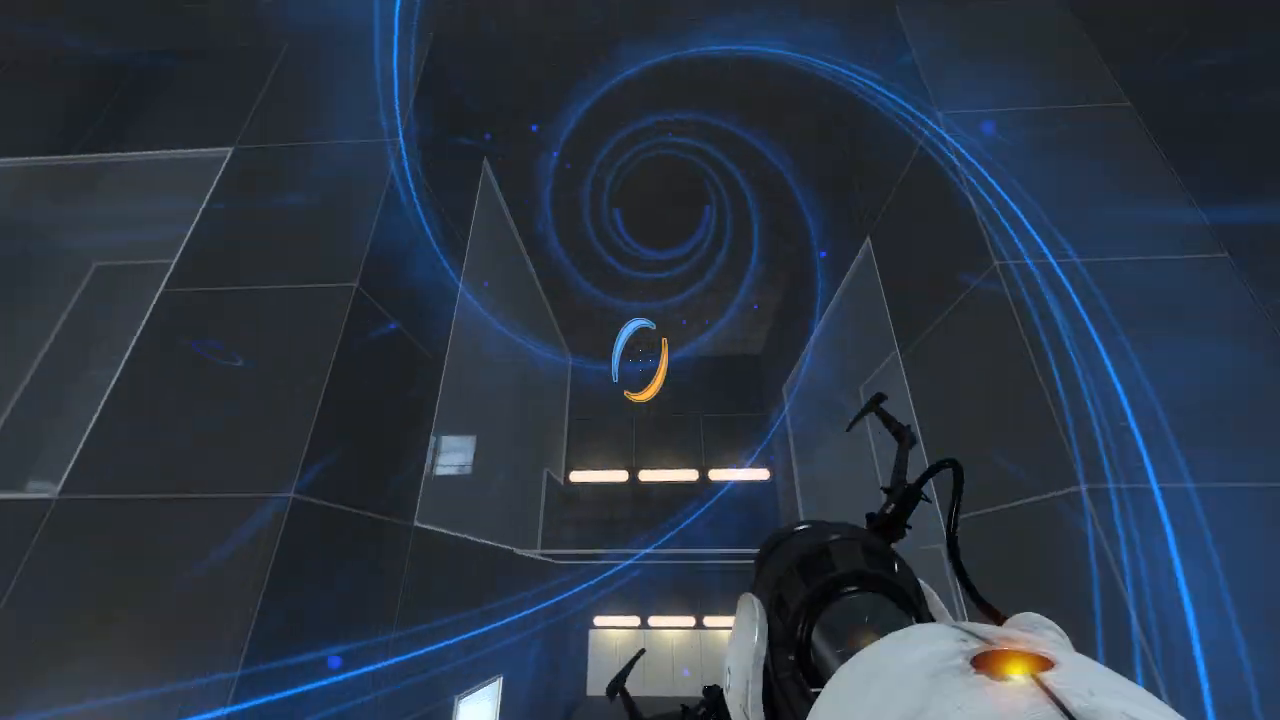
mouse_move(640, 360)
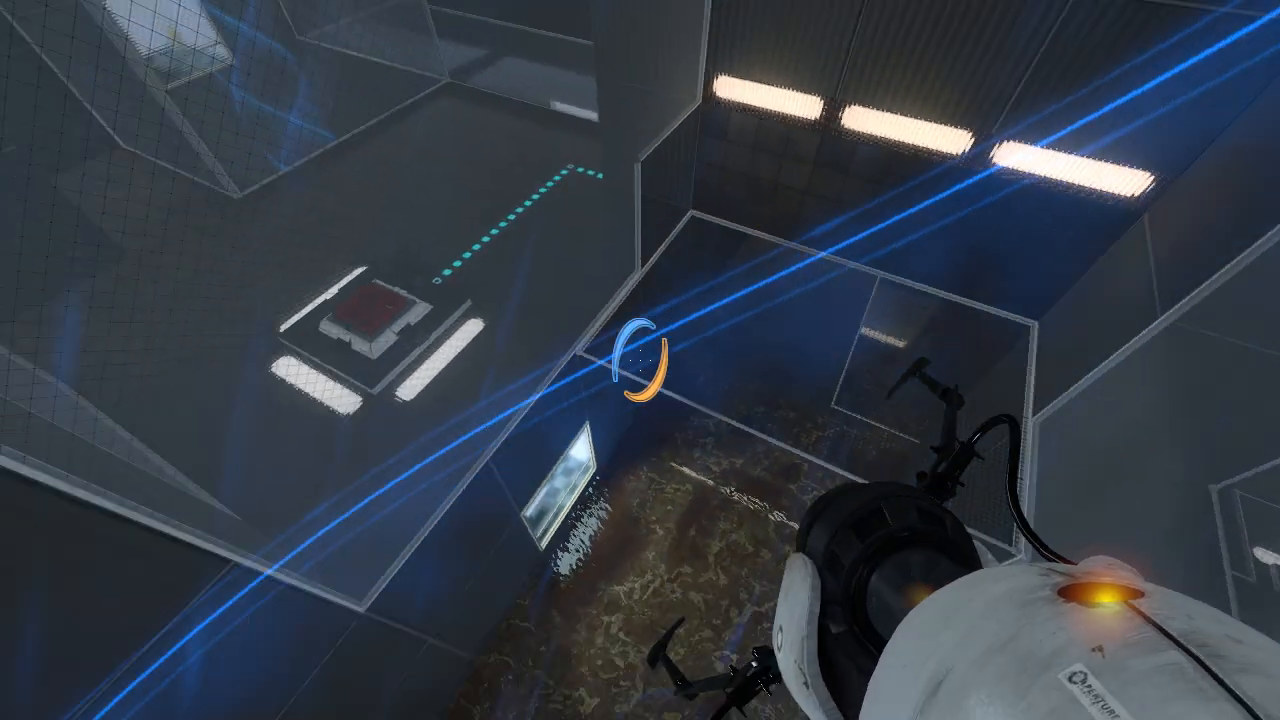
mouse_move(640, 360)
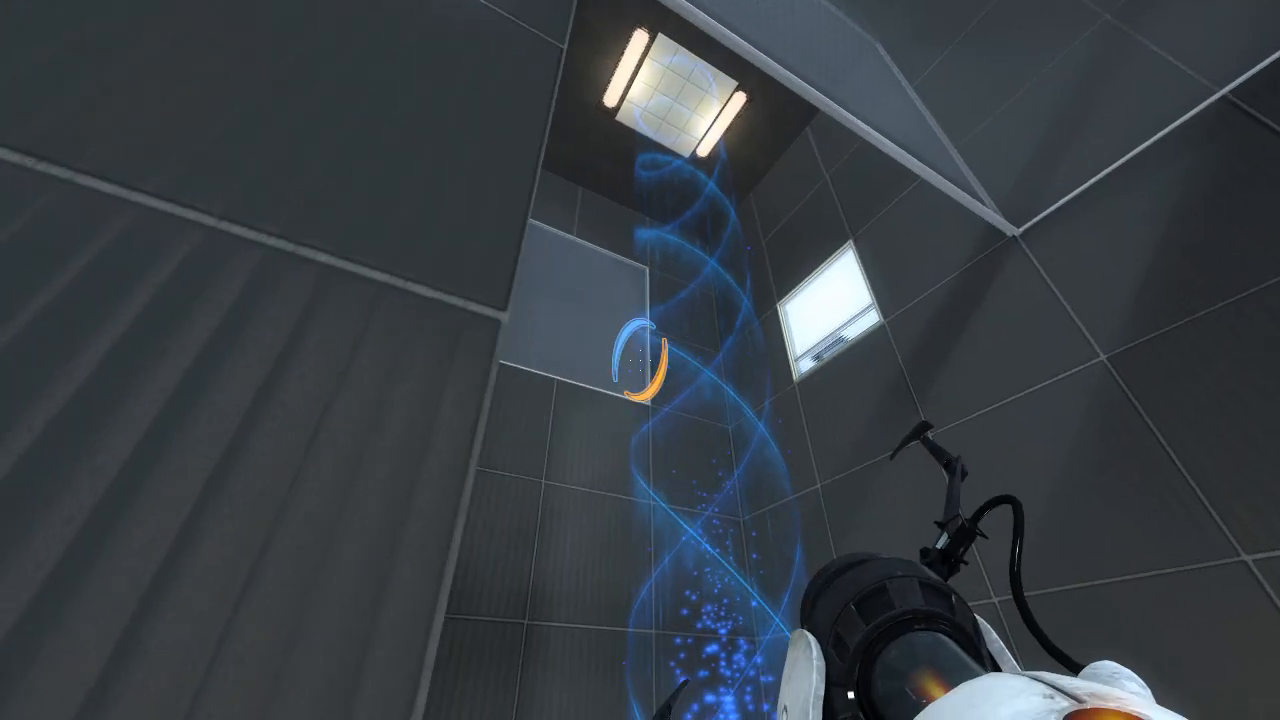
mouse_move(640, 360)
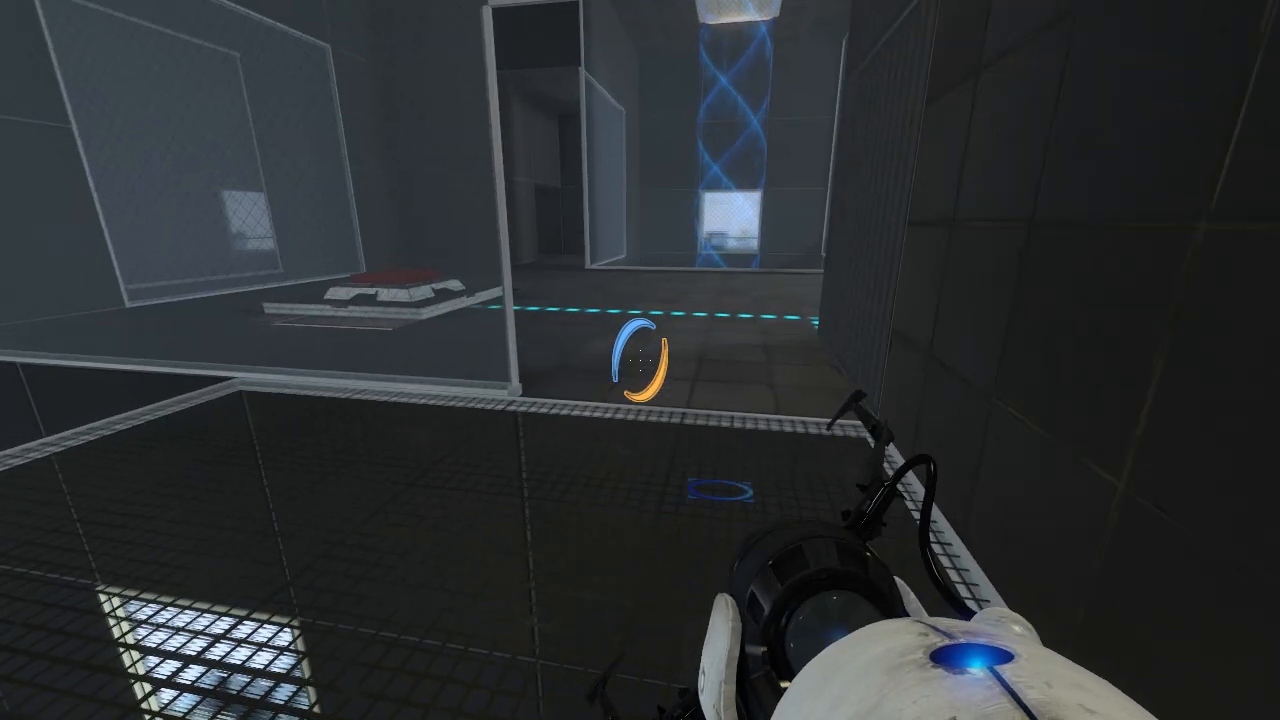
mouse_move(640, 360)
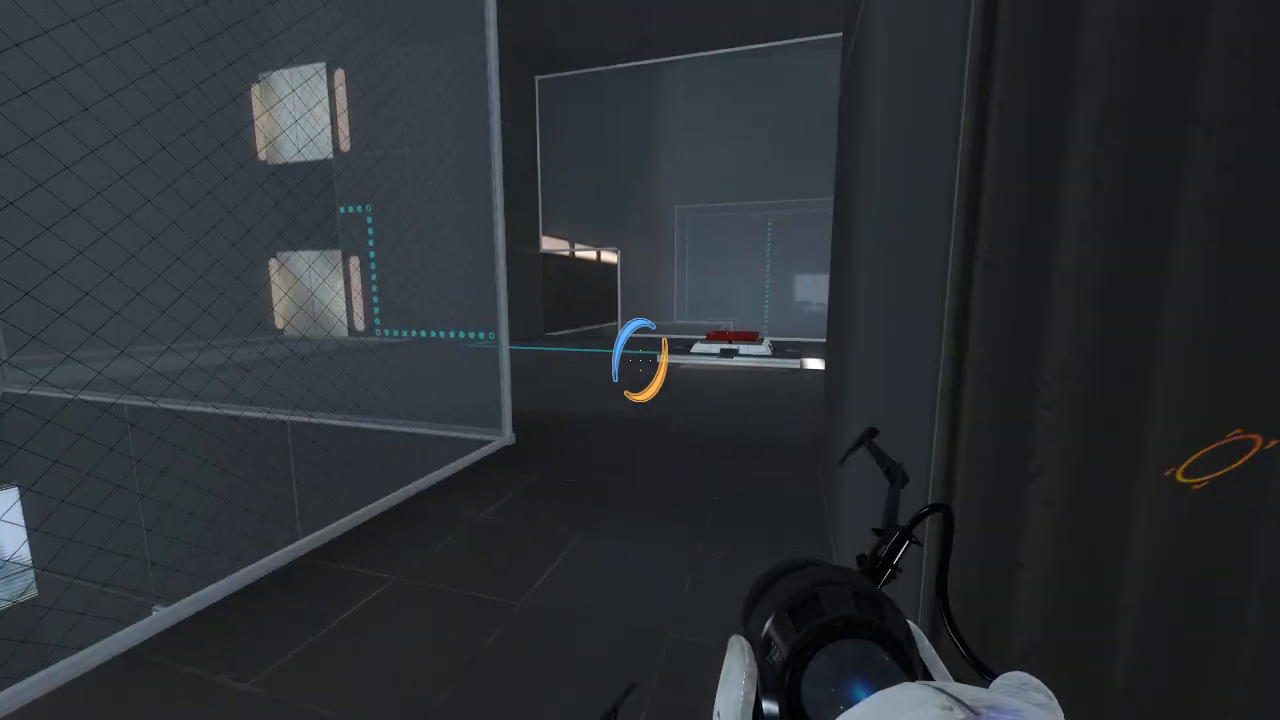
mouse_move(640, 360)
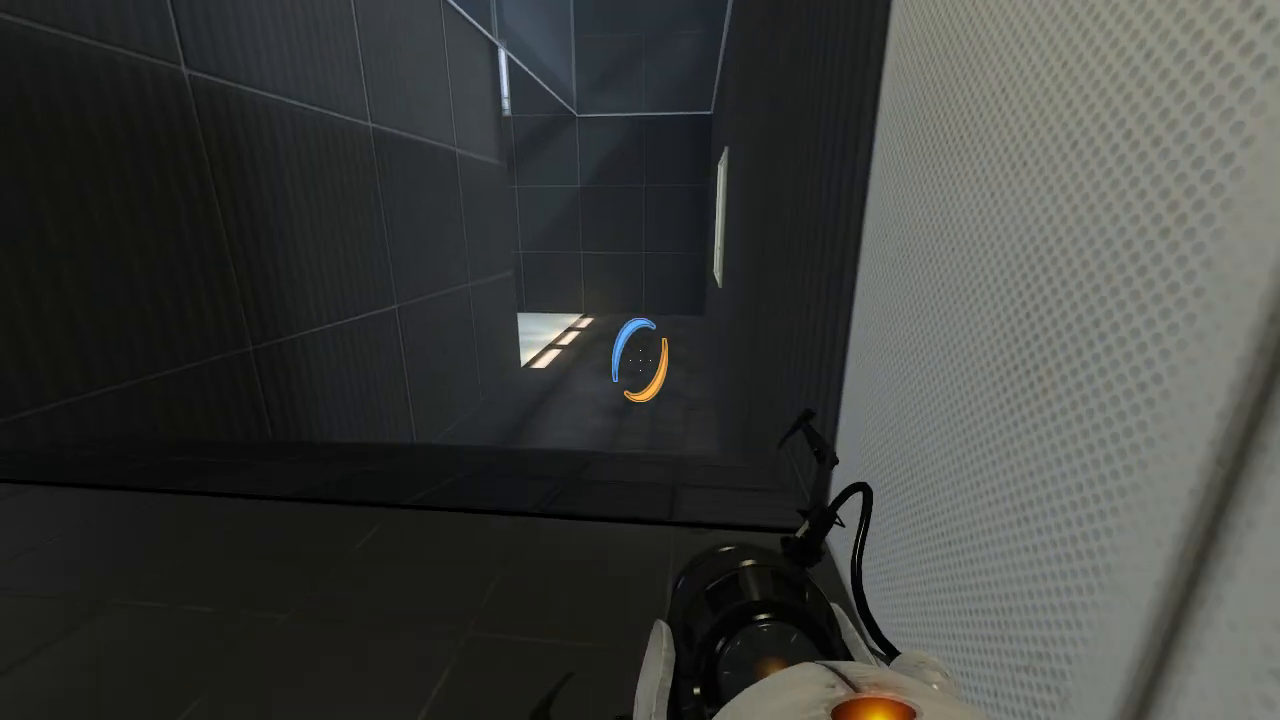
Fire a portal past the glass panels to reach the exit corridor as the door opens
click(640, 360)
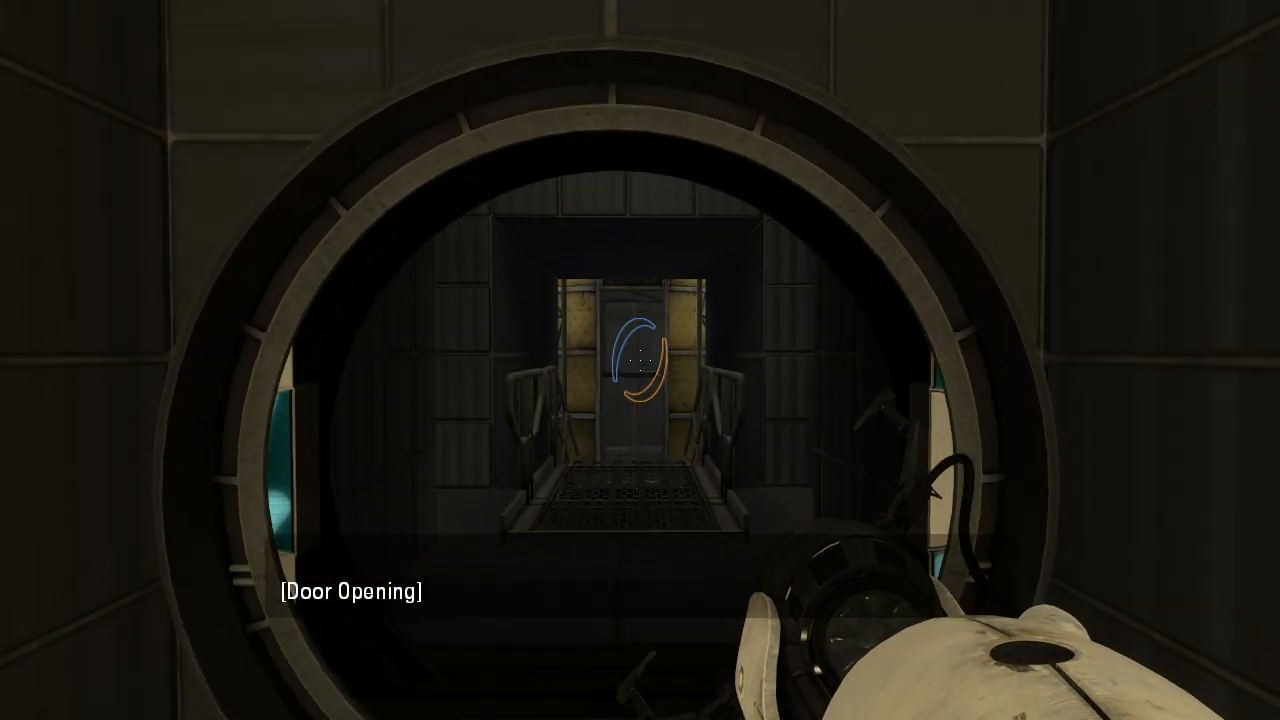
Walk forward through the opened exit door to stand facing the elevator tube
key(w)
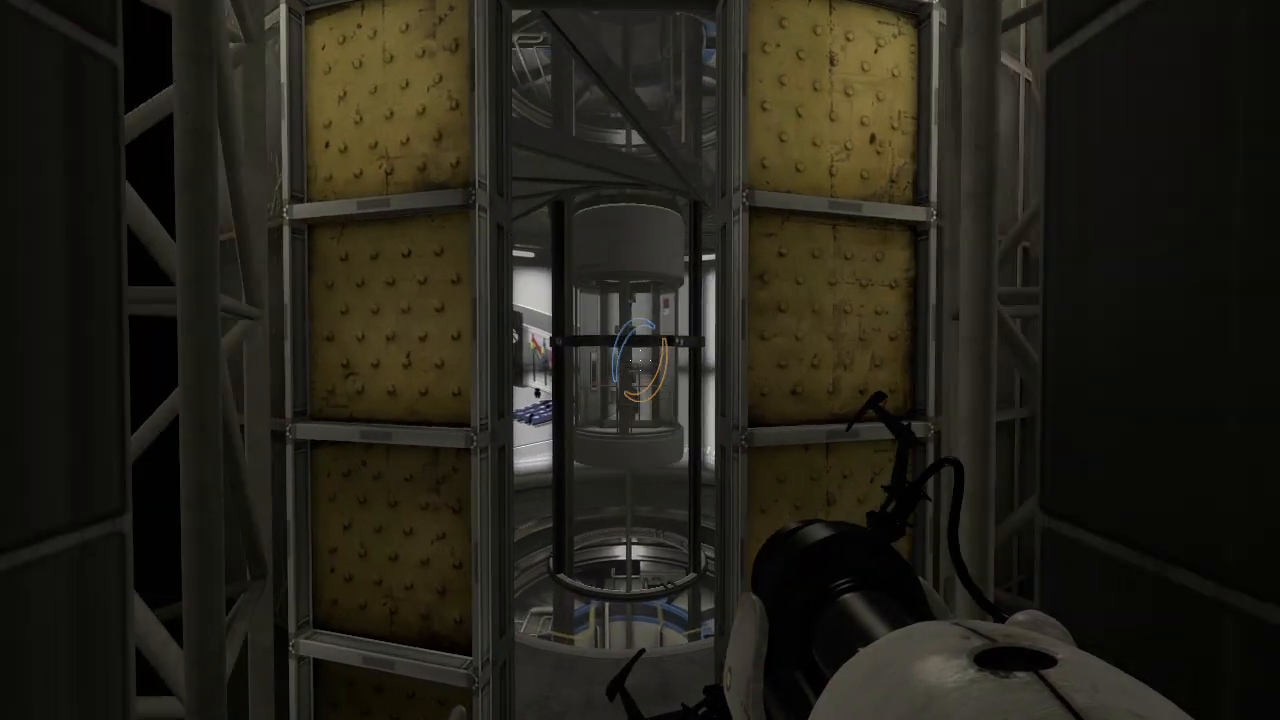